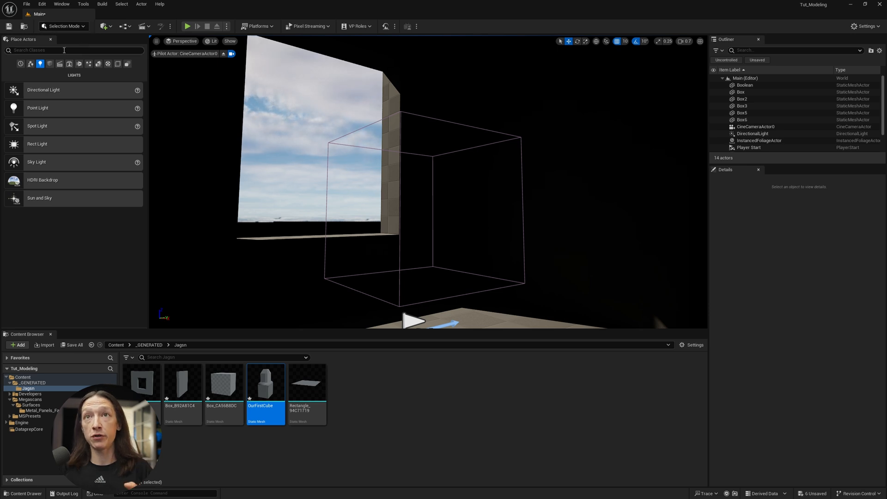
Show the Environment Light Mixer with directional and sky light settings, then browse visual effects actors
left_click(106, 26)
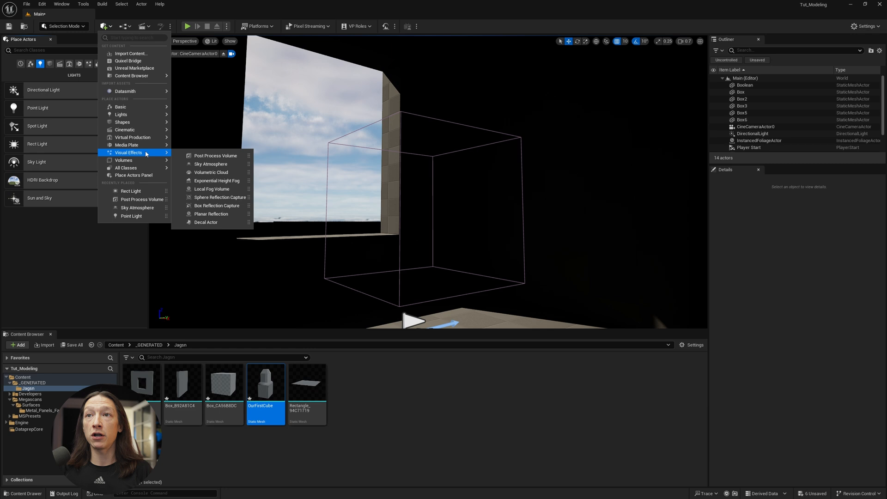
mouse_move(216, 180)
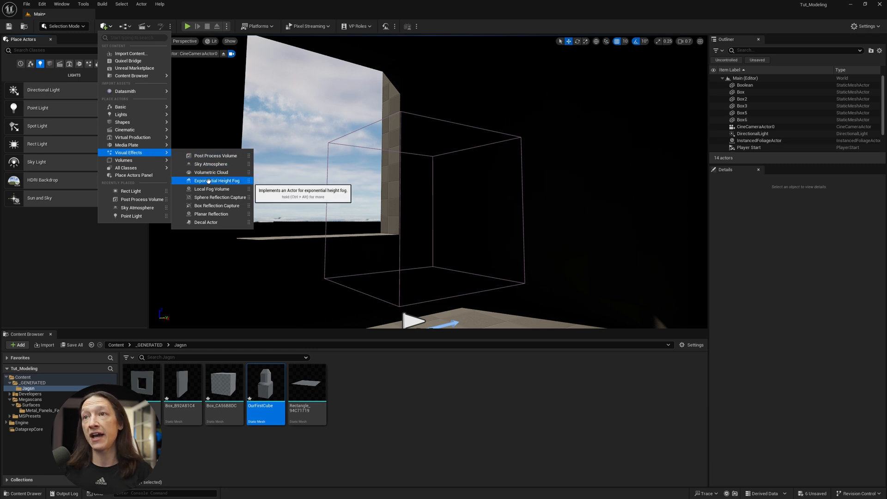
mouse_move(211, 173)
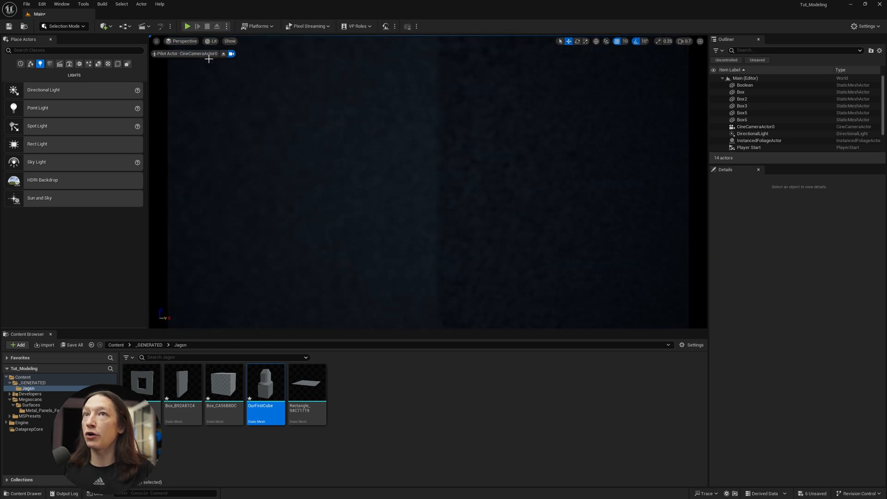
left_click(50, 6)
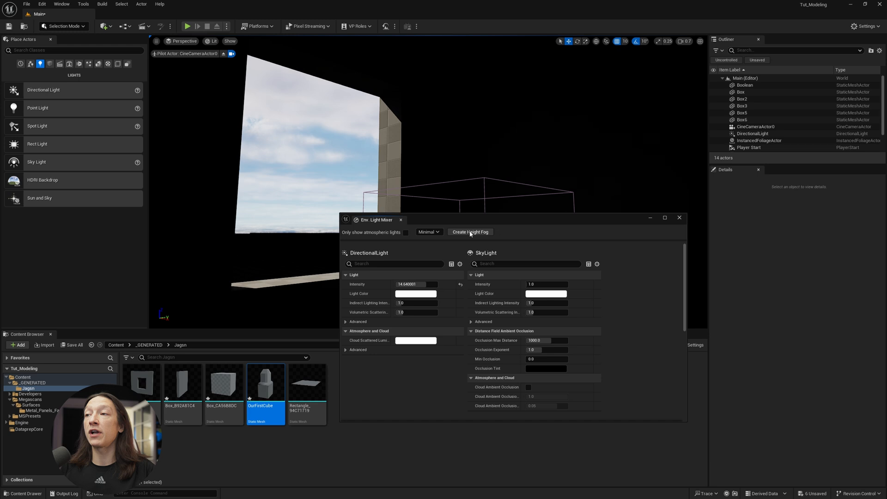
mouse_move(467, 244)
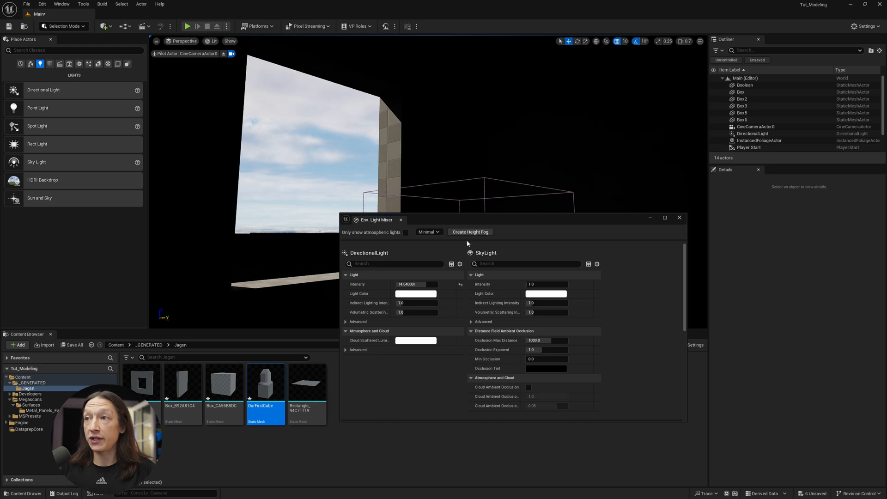
mouse_move(502, 217)
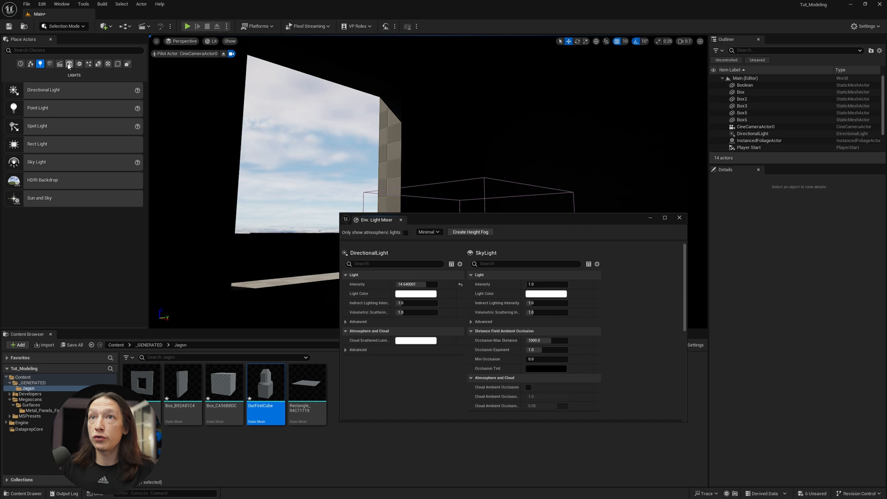
left_click(107, 26)
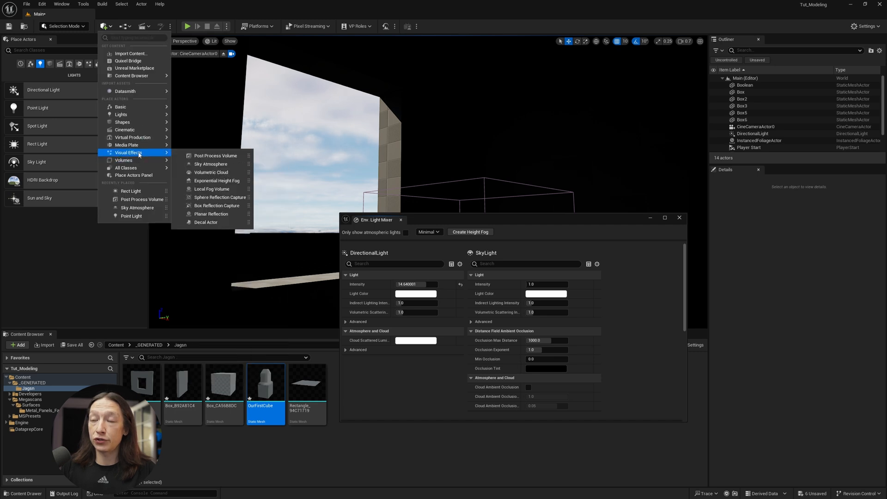
mouse_move(216, 181)
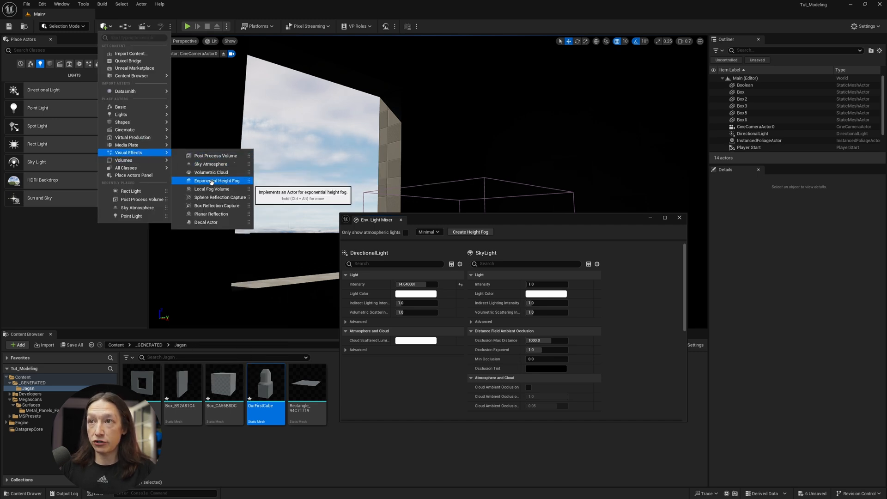
Place an Exponential Height Fog actor, close the light mixer and raise Fog Density to 0.05
left_click(216, 181)
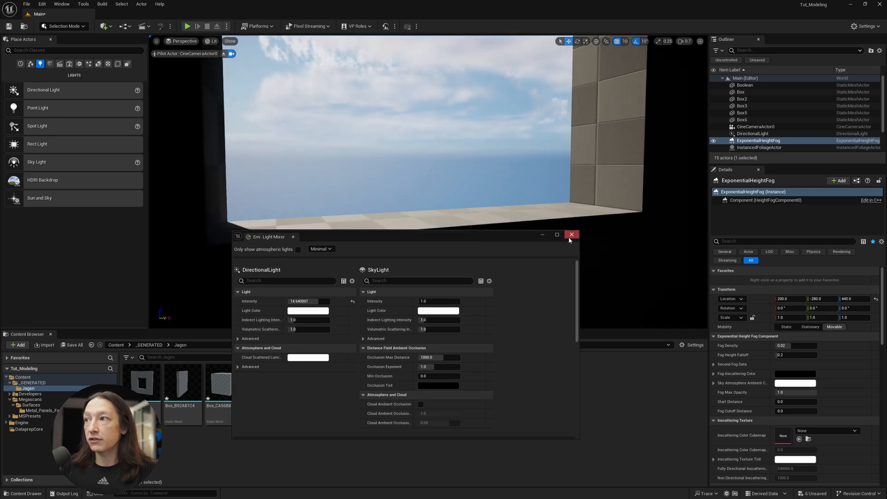
left_click(571, 233)
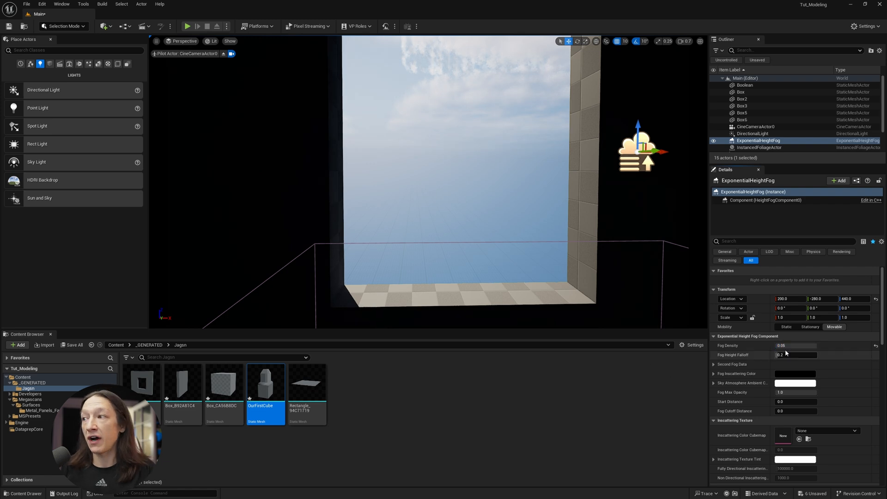
left_click(795, 346)
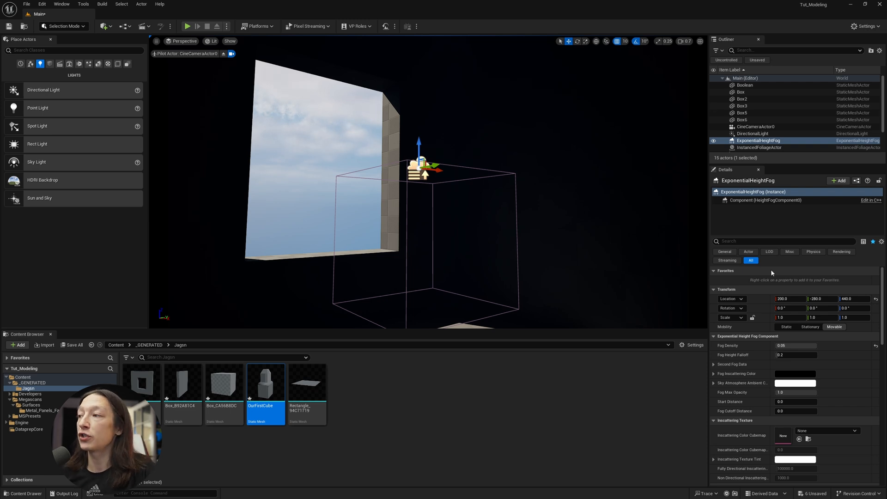
Enable Volumetric Fog on the height fog and set Fog Density to 0.5 for visible light shafts
scroll("down", 3)
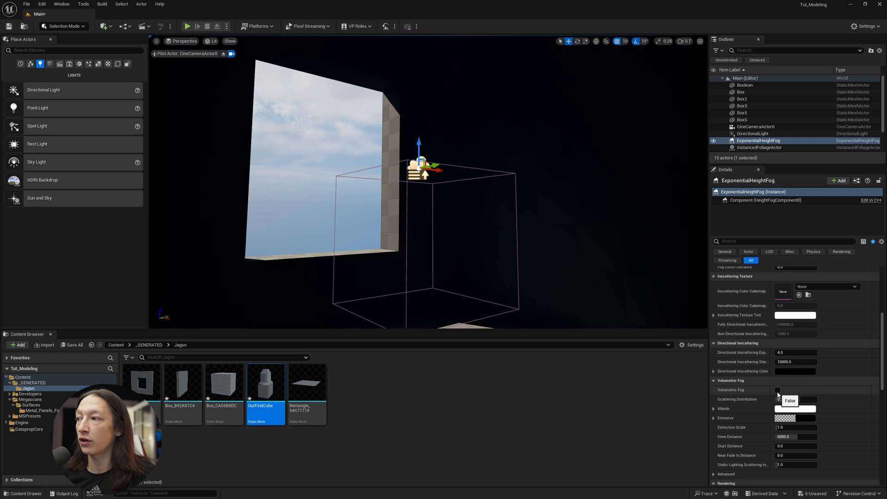
left_click(778, 390)
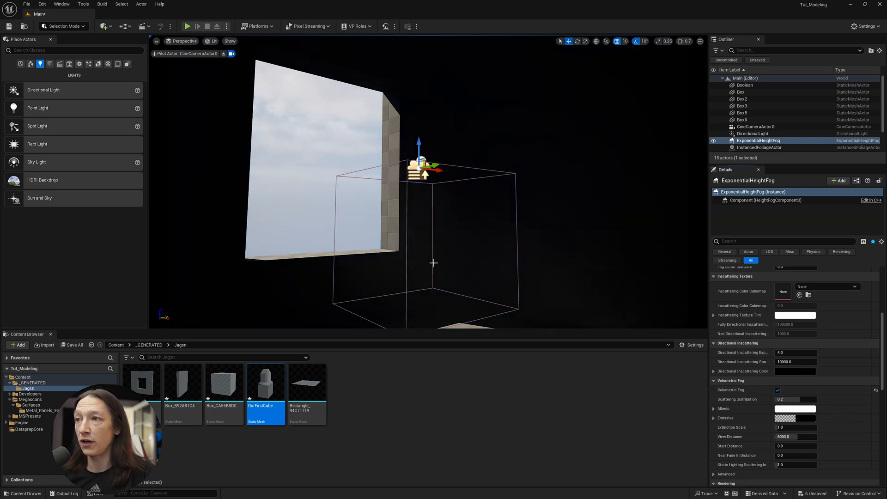
left_click(757, 128)
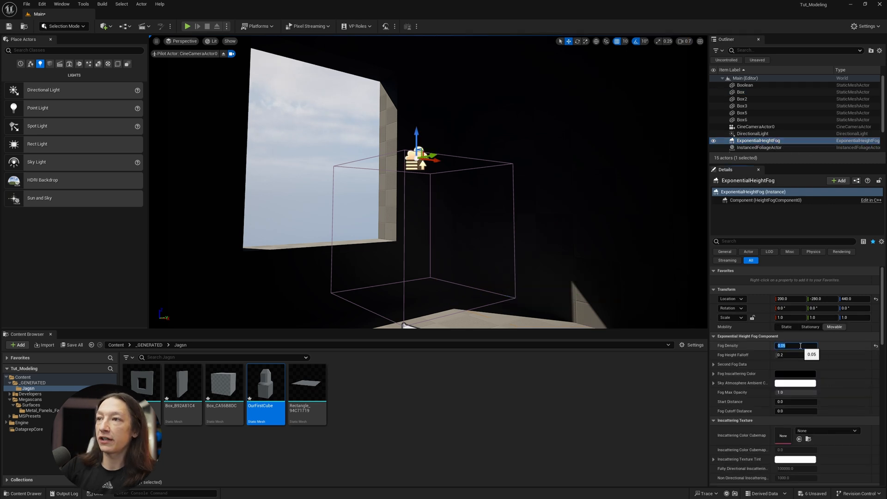
type("2.0")
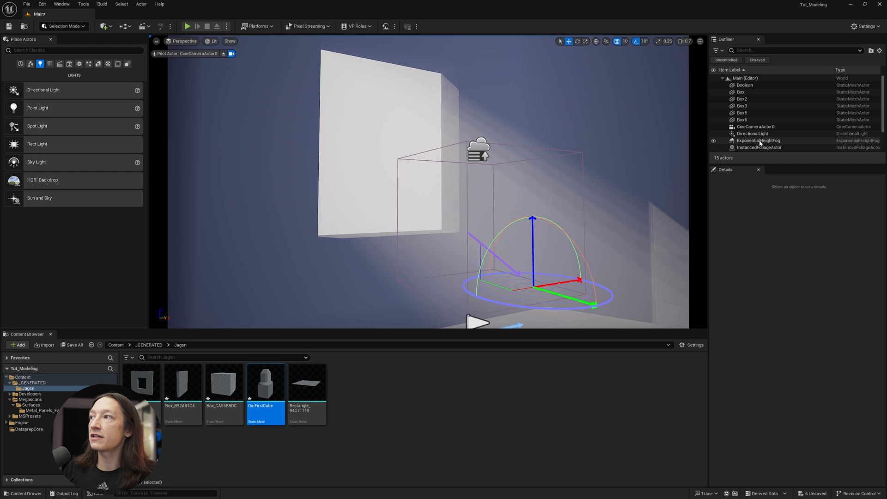
left_click(760, 141)
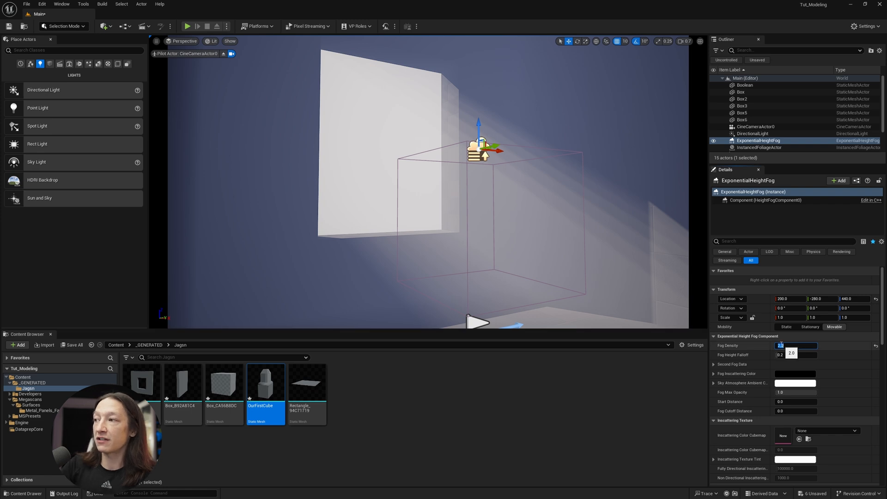
type("0.5")
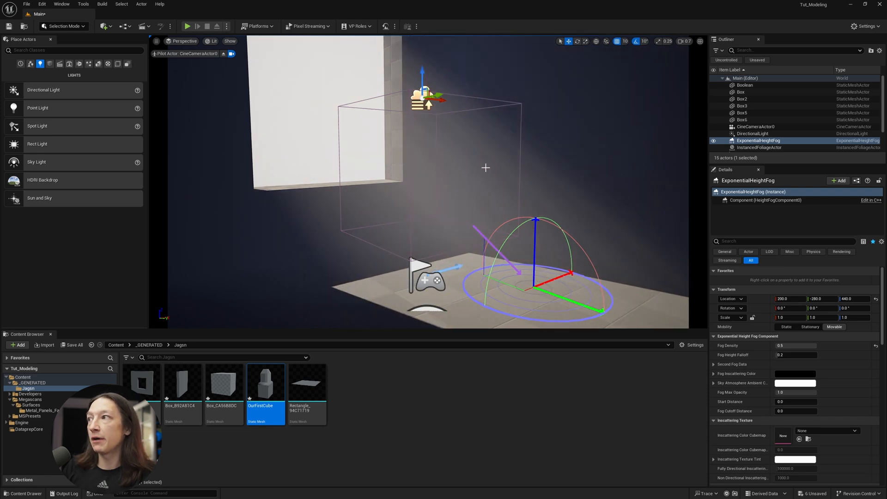
Set the DirectionalLight's volumetric scattering to 2.2 and dim its intensity to about 6.1 lux
left_click(753, 134)
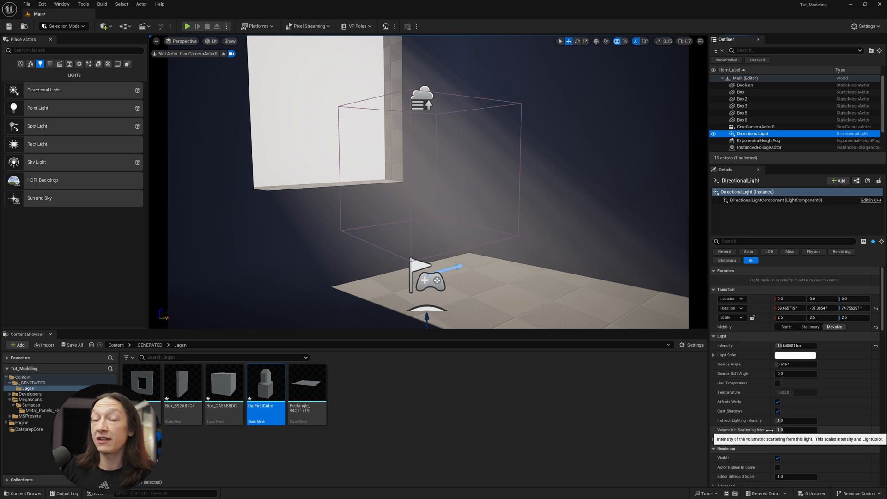
mouse_move(754, 133)
type("20")
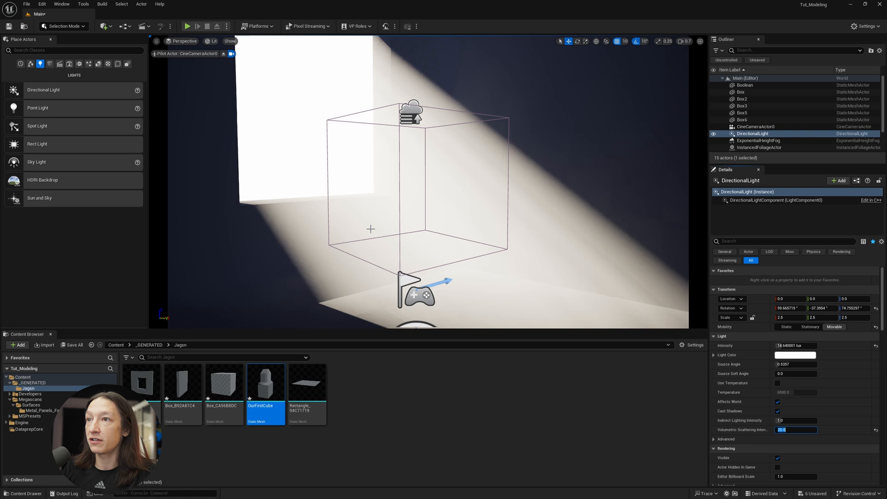
left_click(745, 85)
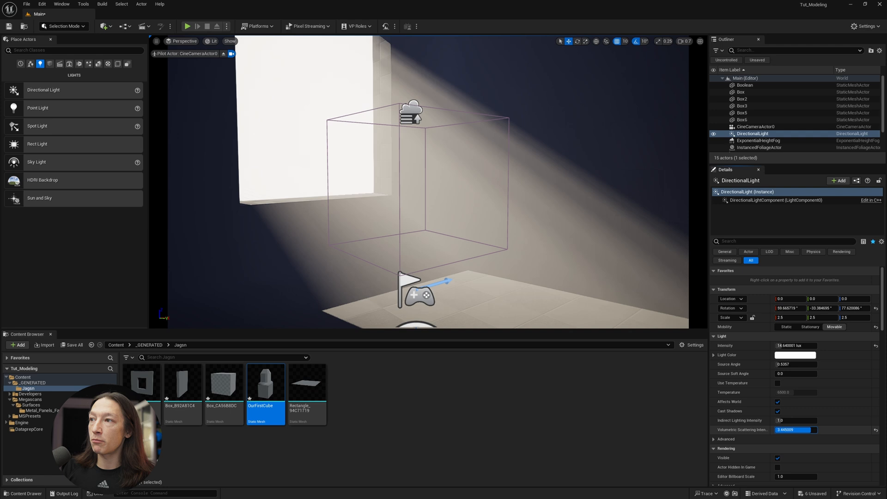
left_click_drag(798, 429, 787, 429)
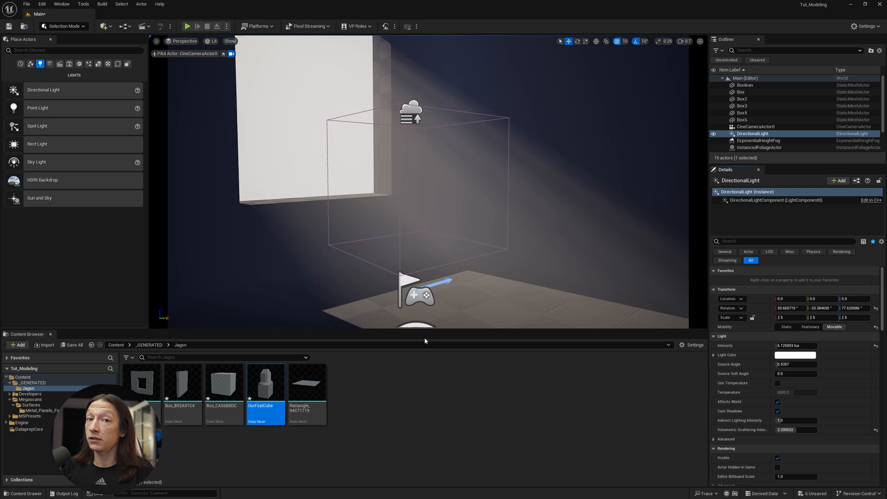
Tint the directional light purple, revert it to white, and select the ExponentialHeightFog actor
left_click(801, 354)
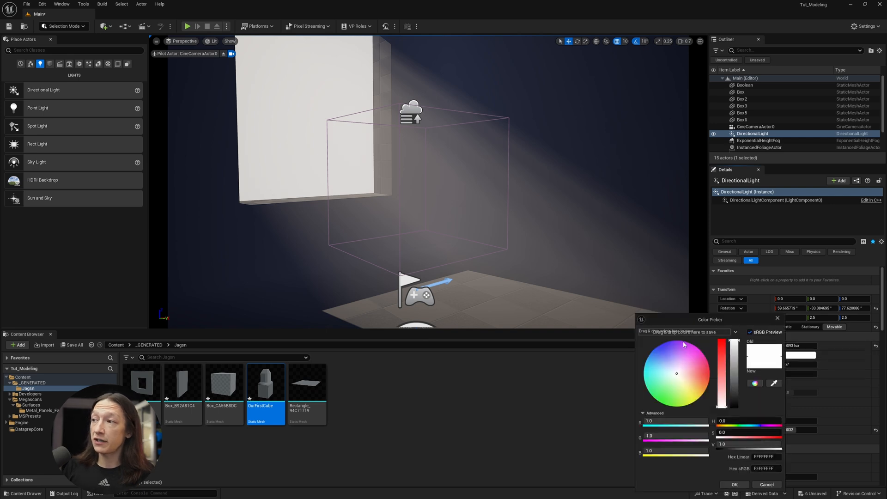
left_click(676, 347)
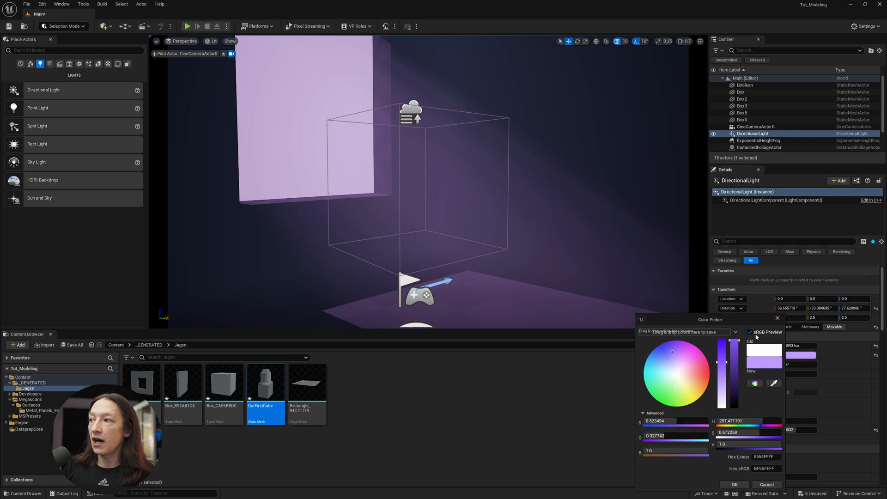
left_click(735, 485)
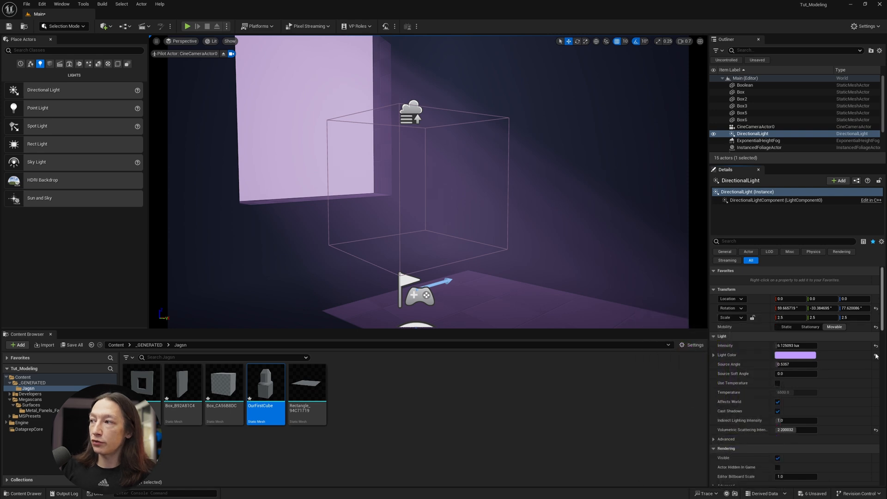
left_click(759, 141)
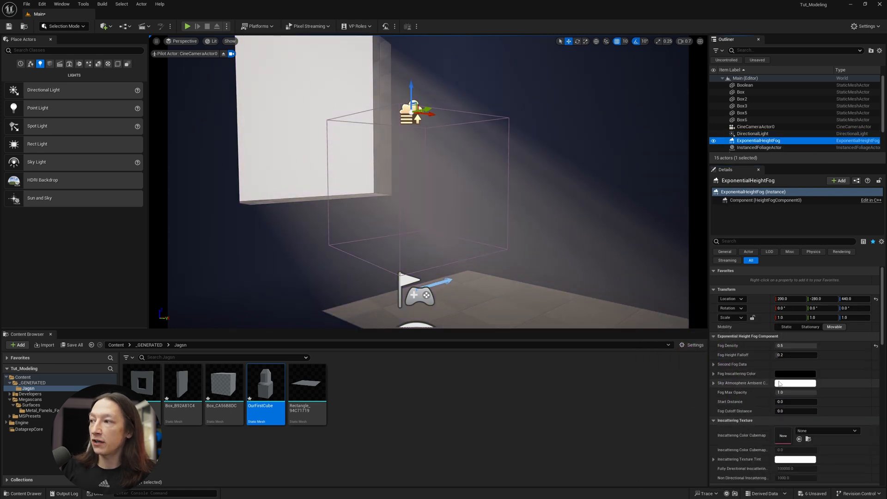
Set the volumetric fog albedo to a light pink so the room fills with purple haze
left_click(795, 383)
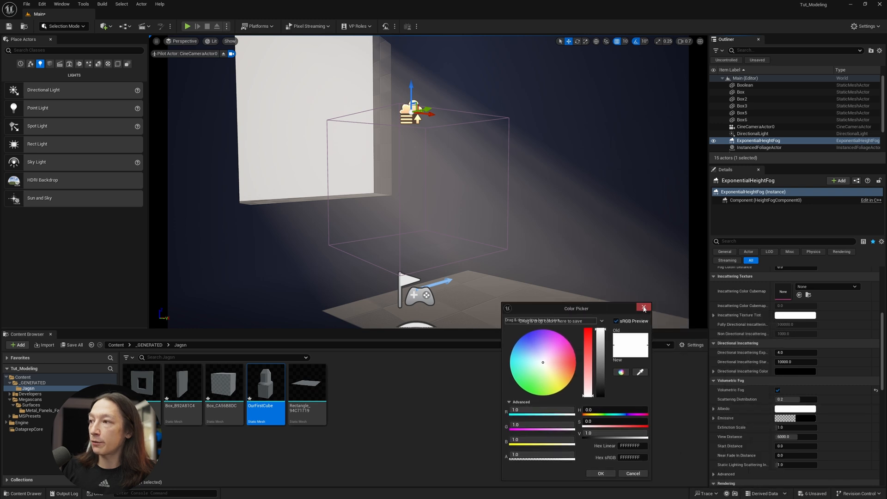
left_click(645, 308)
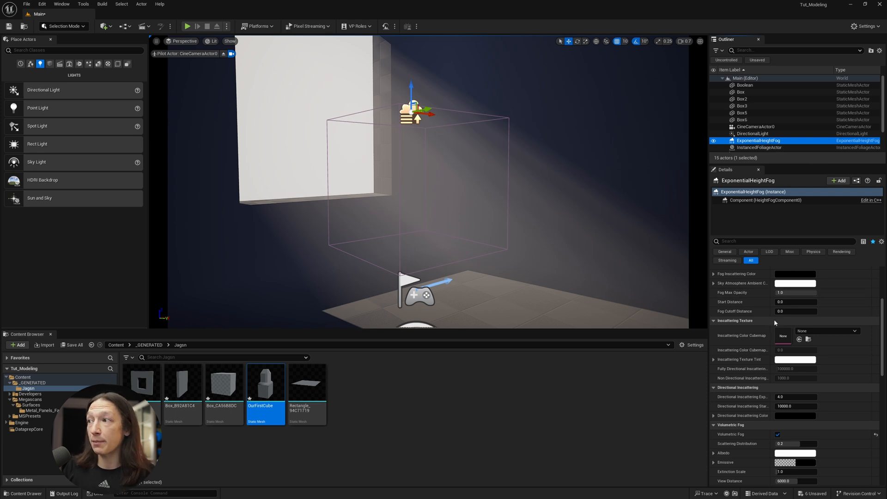
scroll("down", 3)
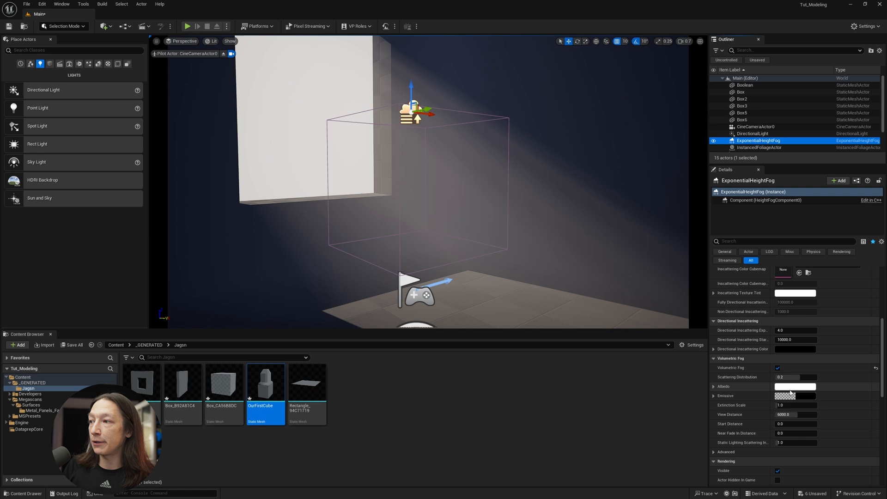
left_click(796, 386)
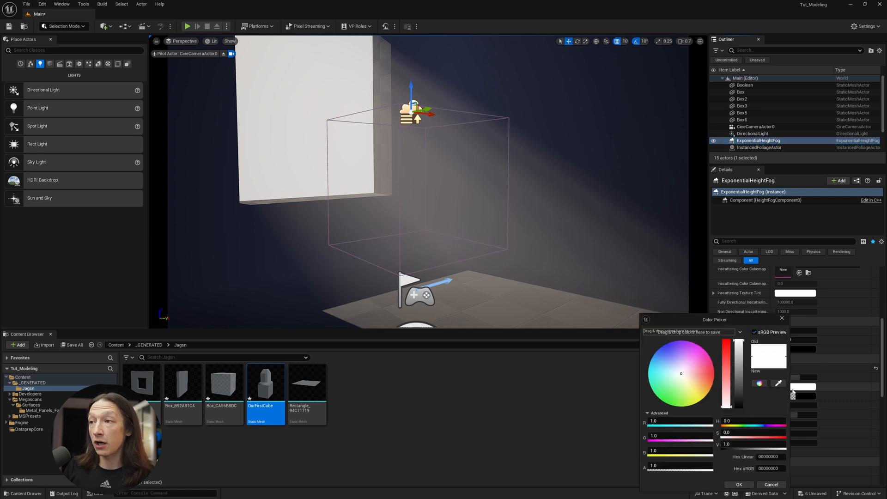
left_click(676, 353)
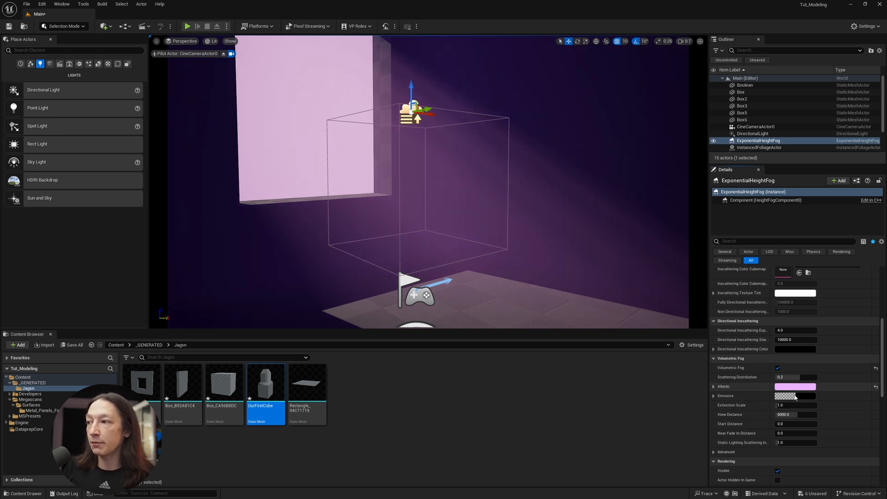
left_click(794, 396)
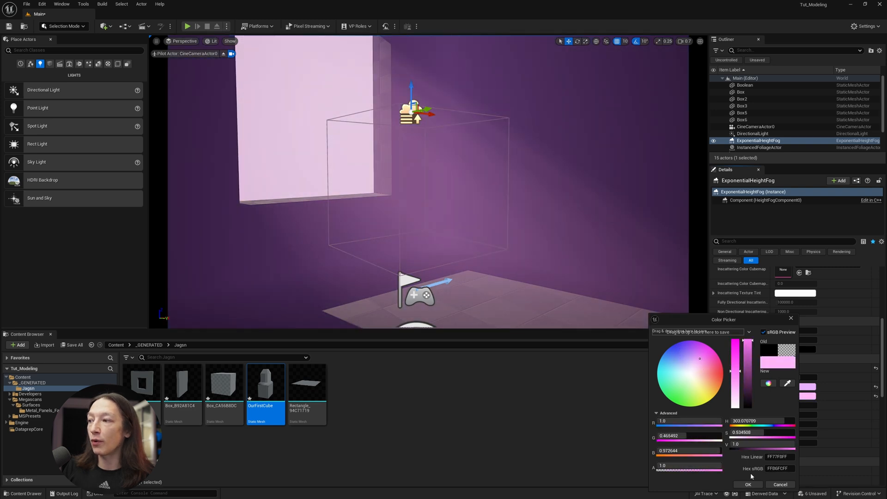
left_click(749, 484)
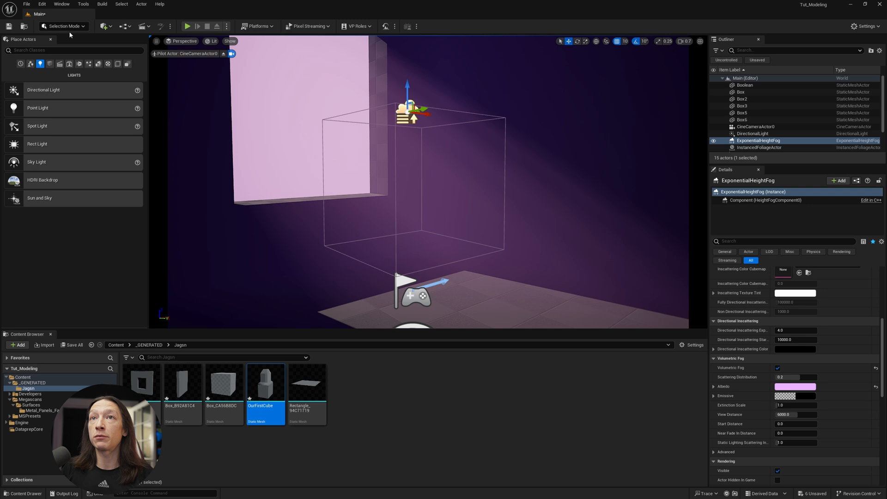
In Modeling Mode create a thin 1000-unit-tall cylinder and accept it as a light blocker
left_click(63, 26)
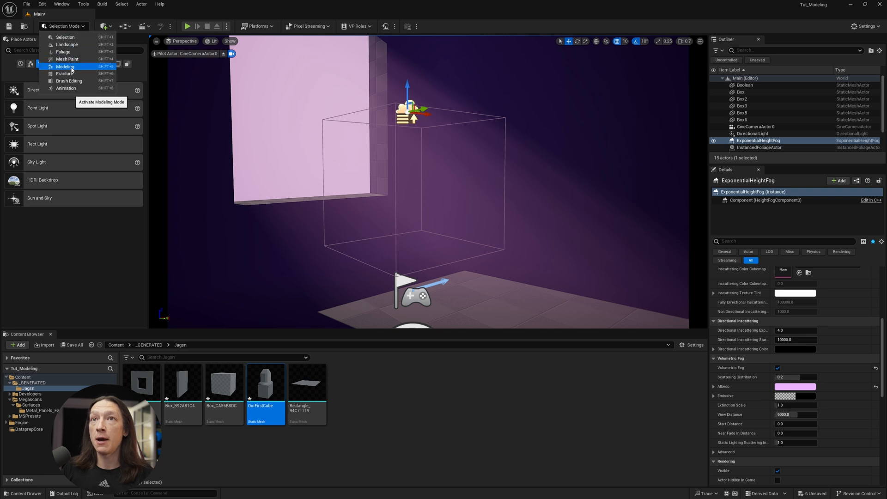
left_click(64, 66)
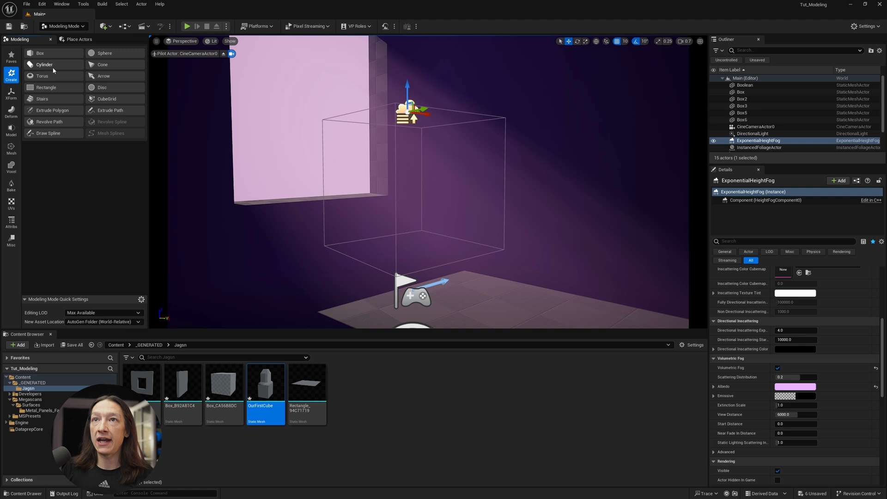
left_click(44, 64)
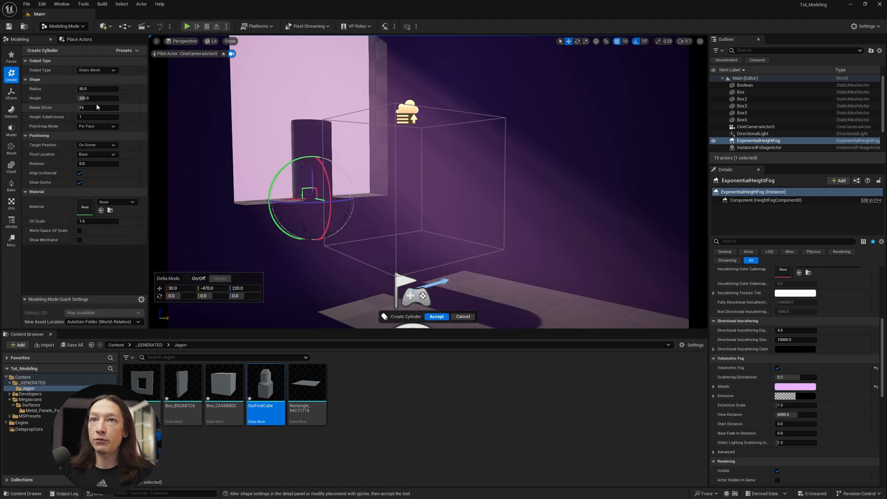
type("1.0")
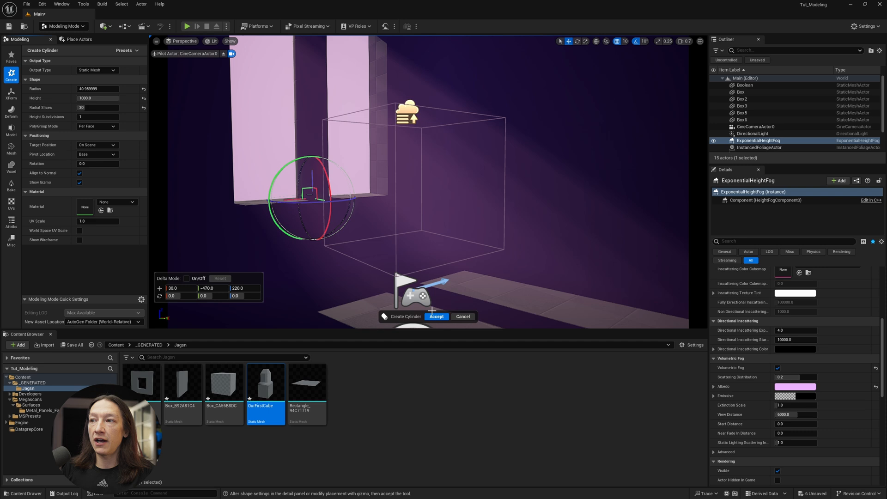
left_click_drag(98, 89, 105, 89)
type("5")
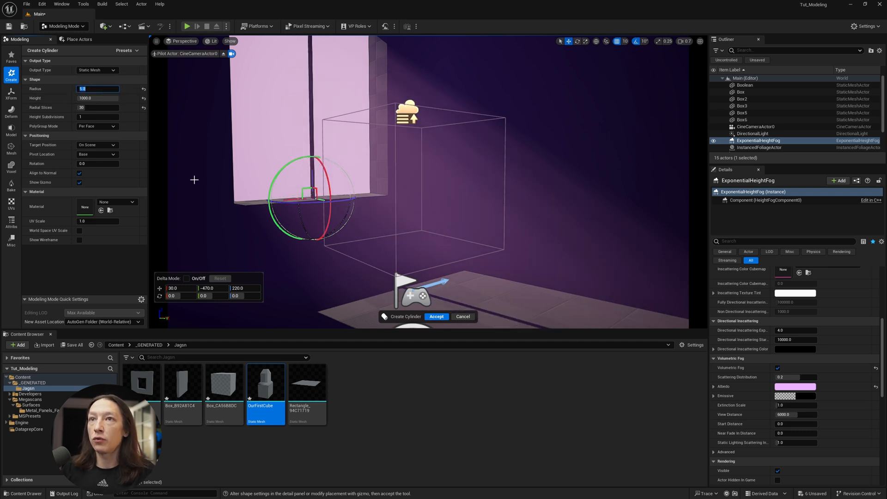
left_click(436, 317)
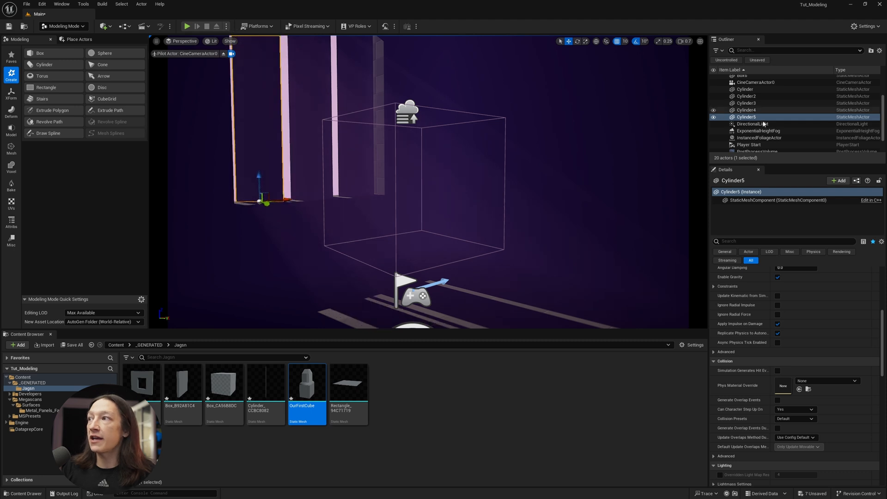
Select a cylinder blocker to line it up across the window opening
left_click(753, 123)
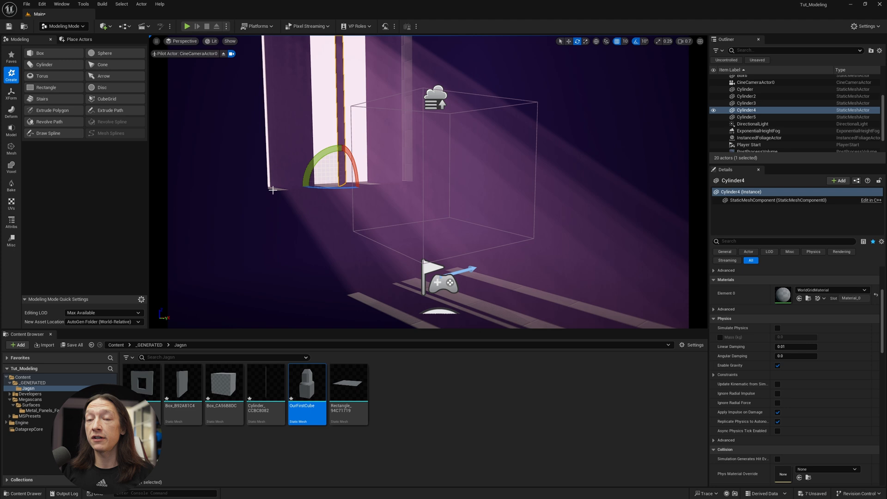
mouse_move(44, 98)
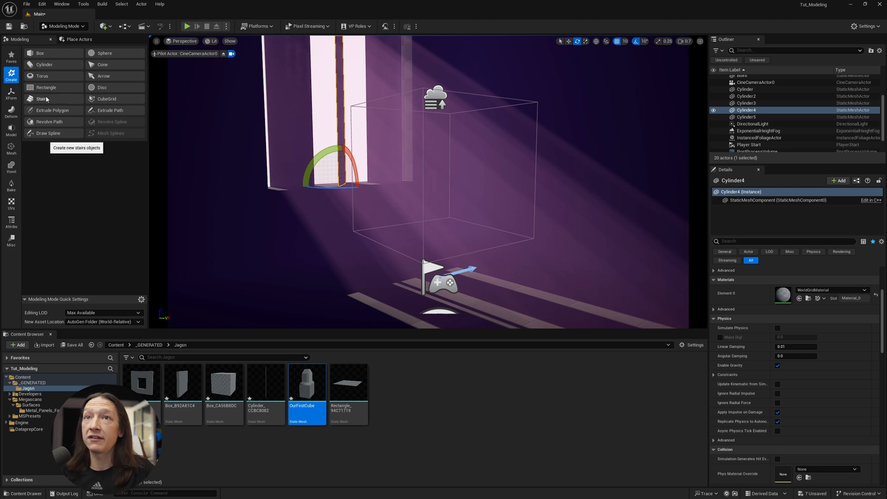
Create and accept a large flat rectangle panel in Modeling Mode, then select it
left_click(46, 87)
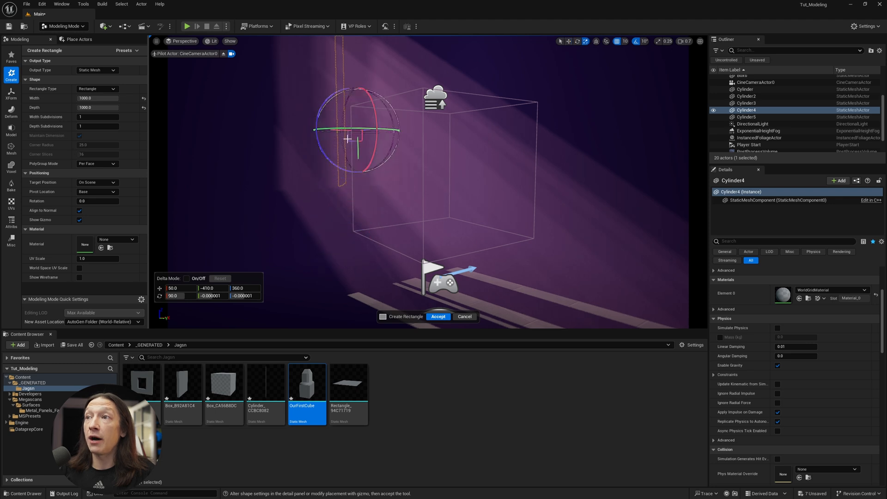
left_click(438, 317)
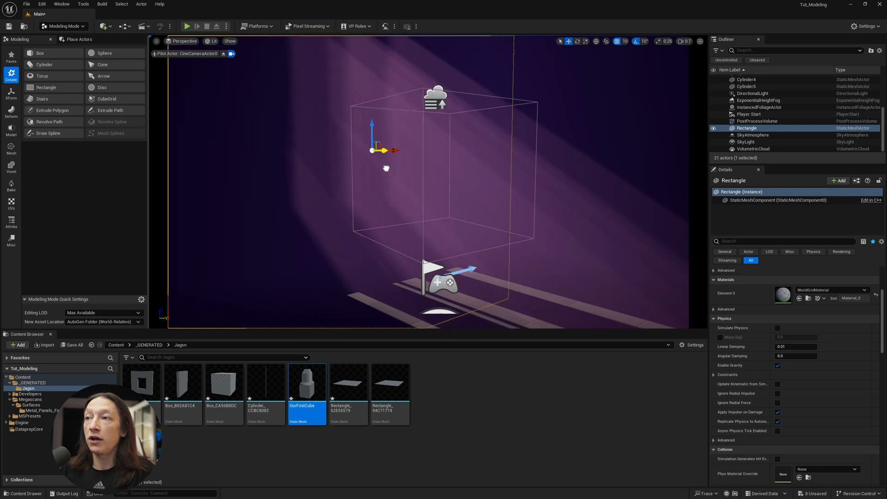
mouse_move(52, 90)
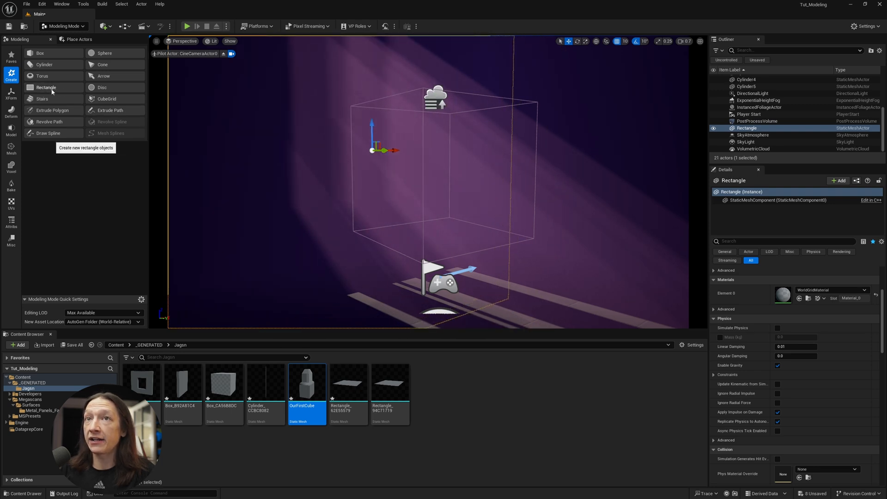
mouse_move(349, 156)
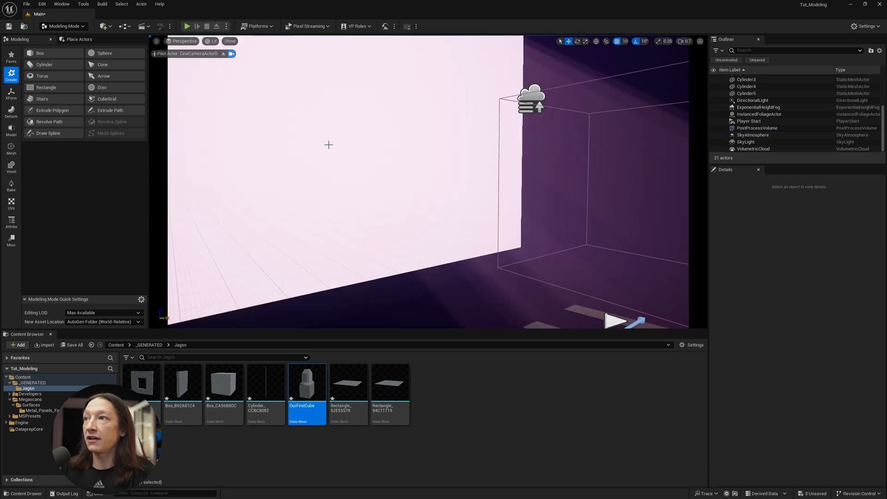
left_click(40, 53)
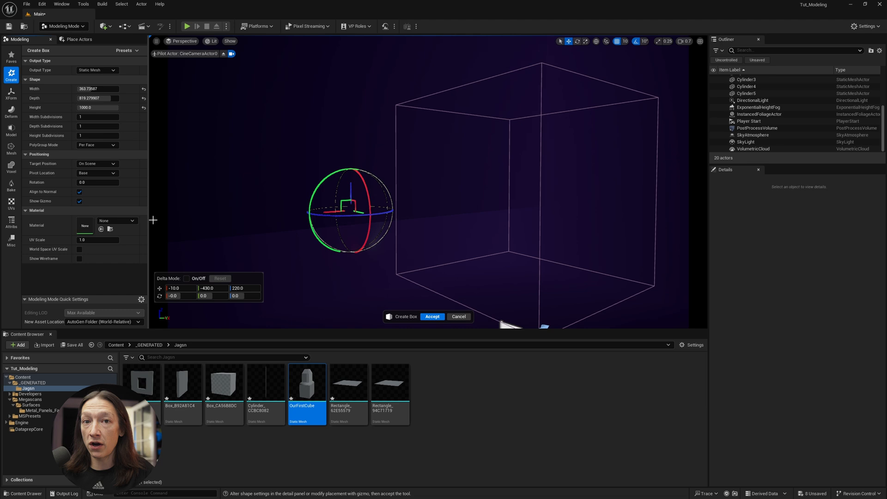
mouse_move(231, 162)
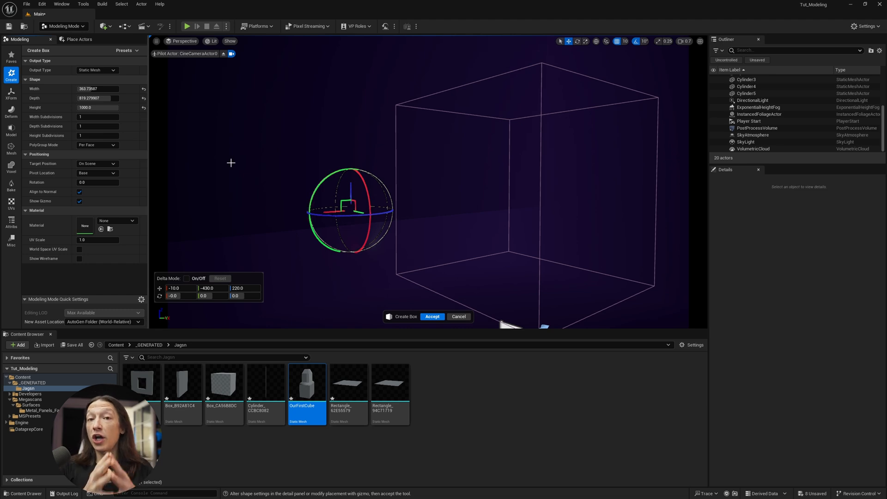